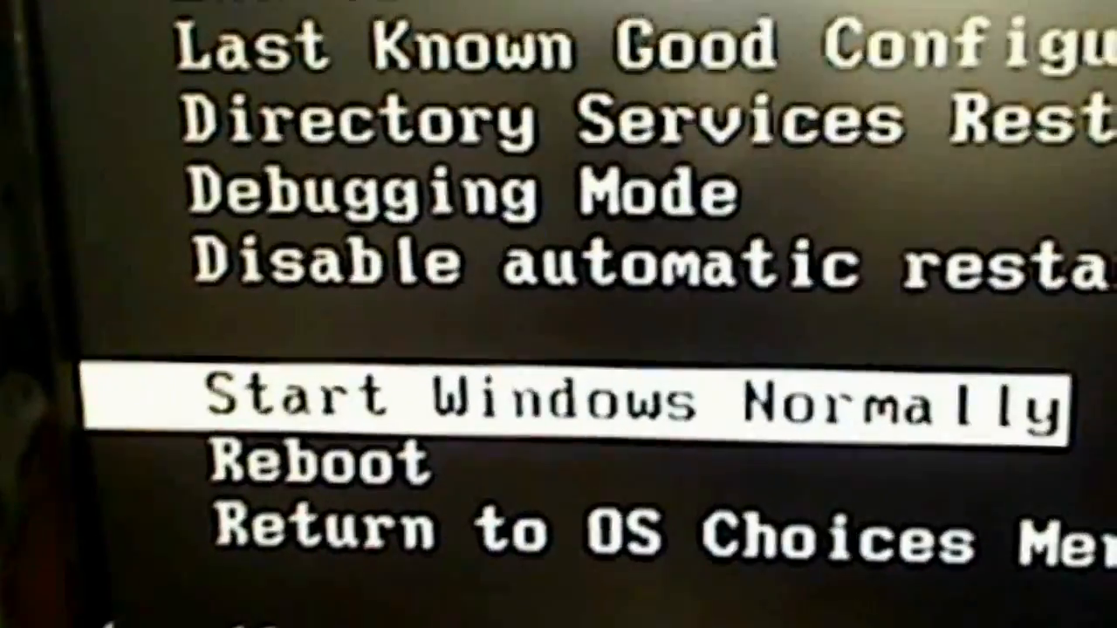
# Step: Highlight Safe Mode with Networking in the boot menu and start Windows with it
pyautogui.press('up')
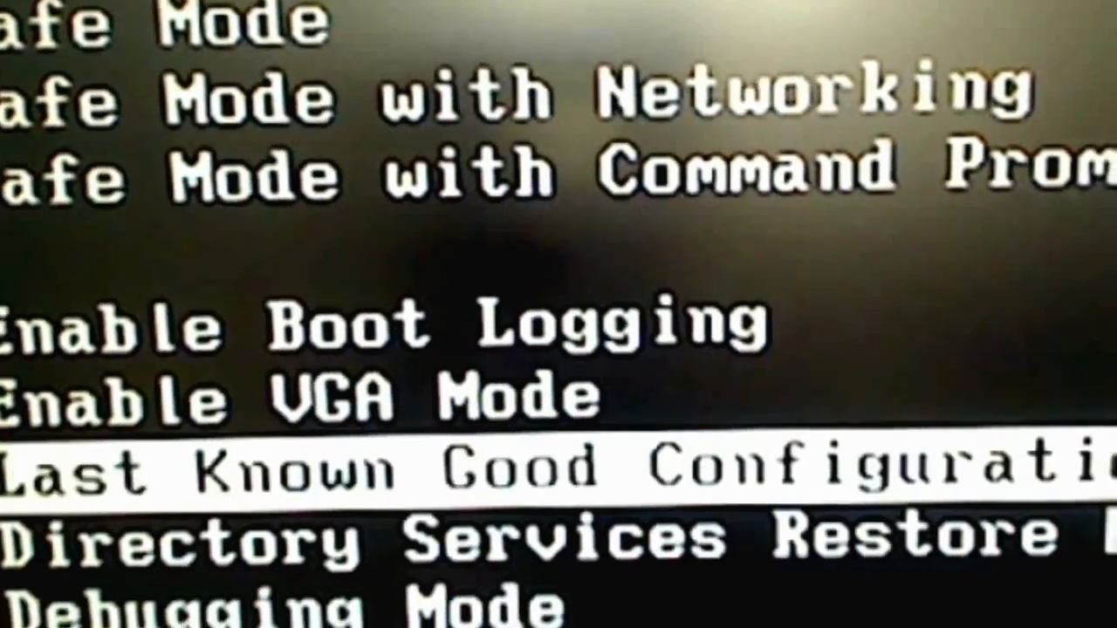
pyautogui.press('up')
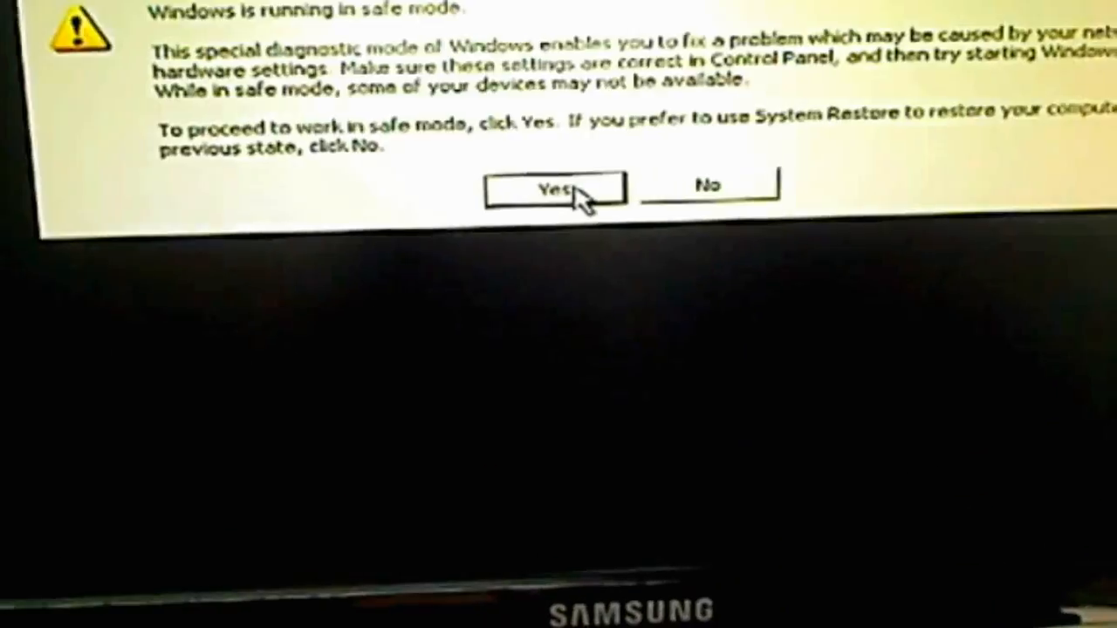
# Step: Answer Yes to the safe mode notice so the session continues in safe mode
pyautogui.click(555, 189)
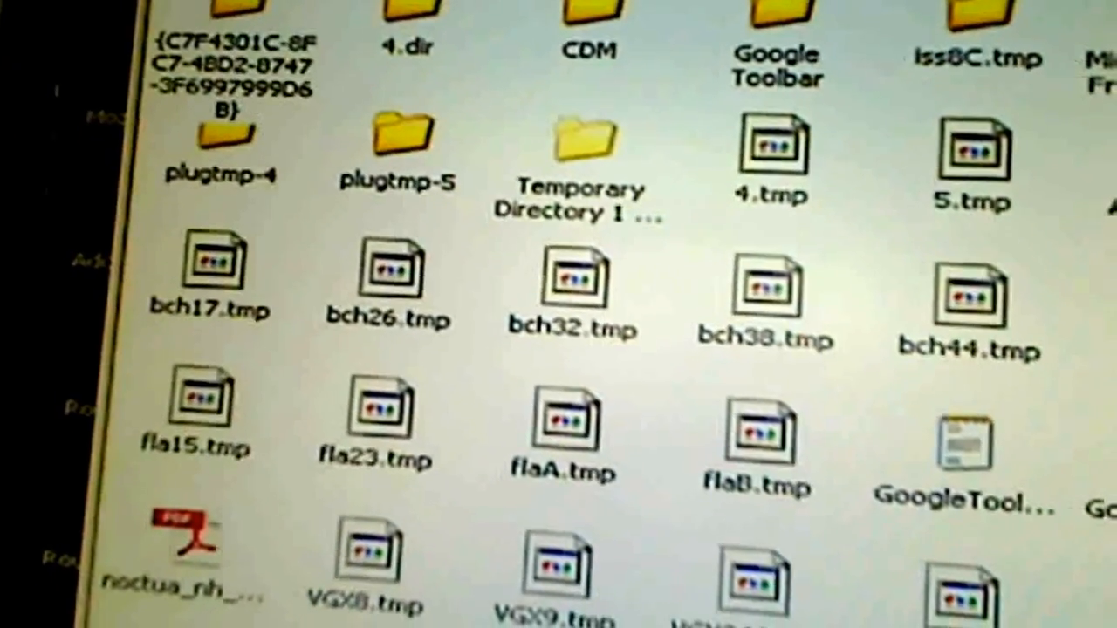
# Step: Select every .tmp file and folder in the Temp folder and delete them
pyautogui.press('ctrl+a')
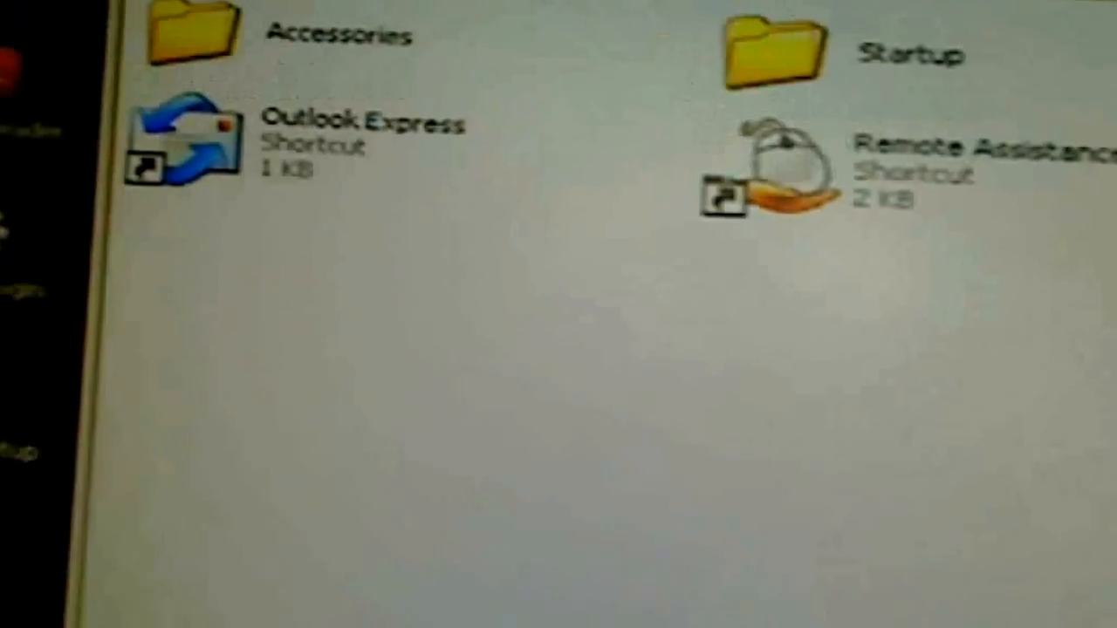
# Step: Locate Internet Options in Control Panel and bring up its settings for review
pyautogui.scroll(-3)
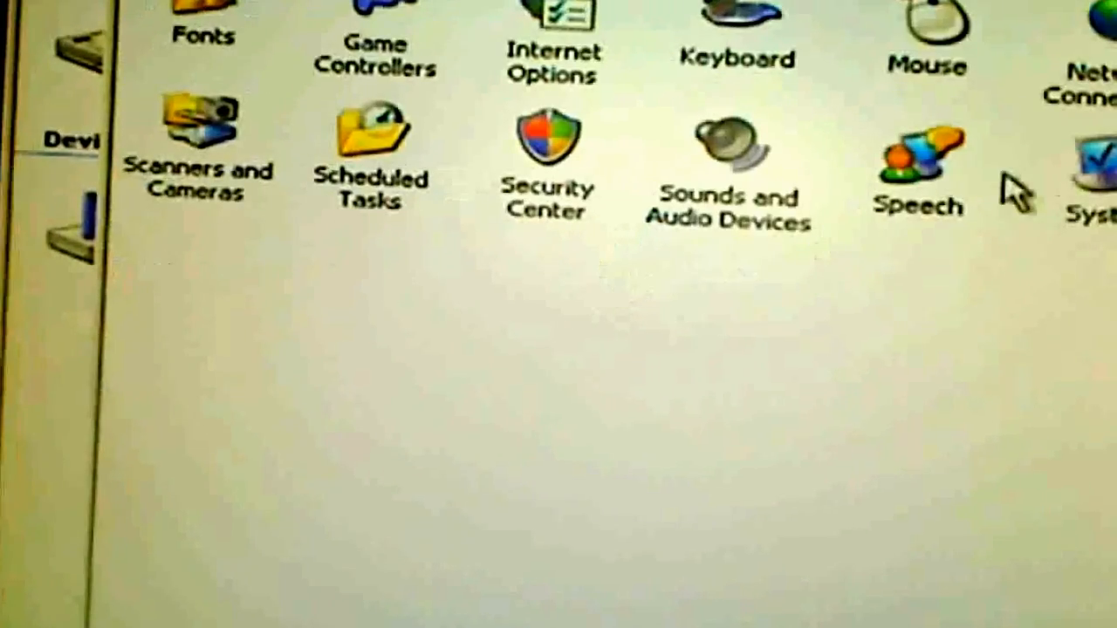
pyautogui.doubleClick(567, 53)
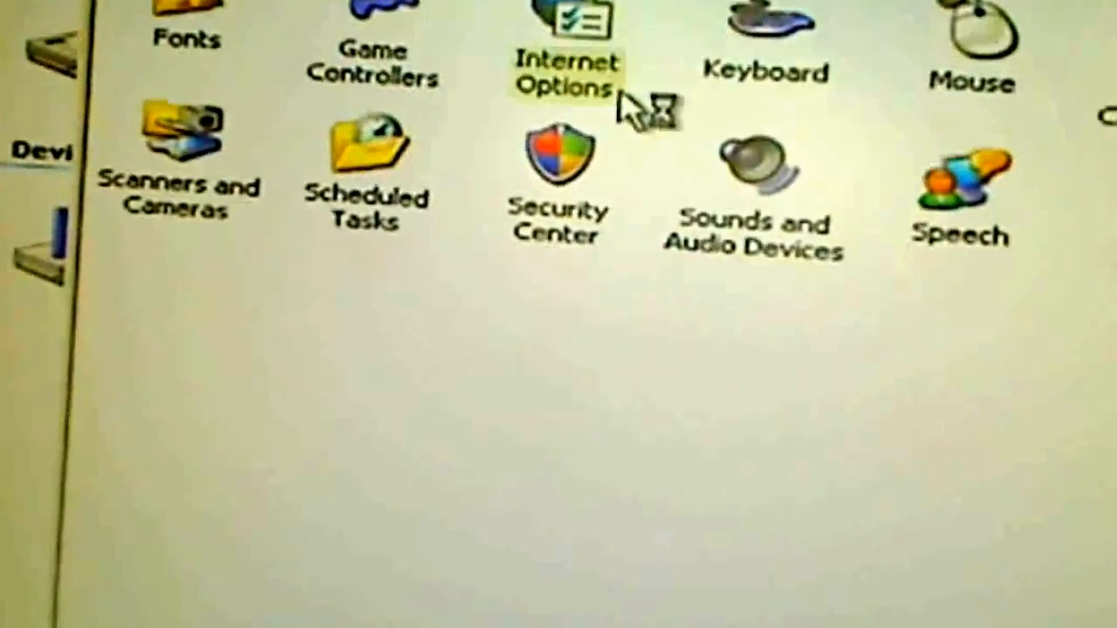
pyautogui.doubleClick(567, 43)
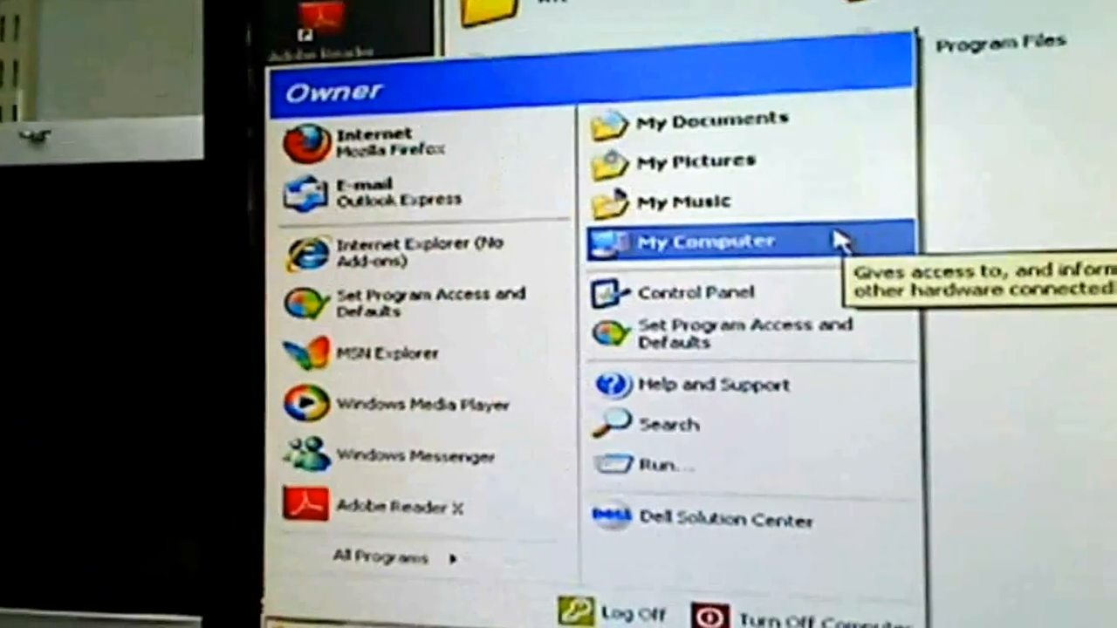
# Step: From My Computer, enable Show hidden files and folders and confirm with OK
pyautogui.click(706, 241)
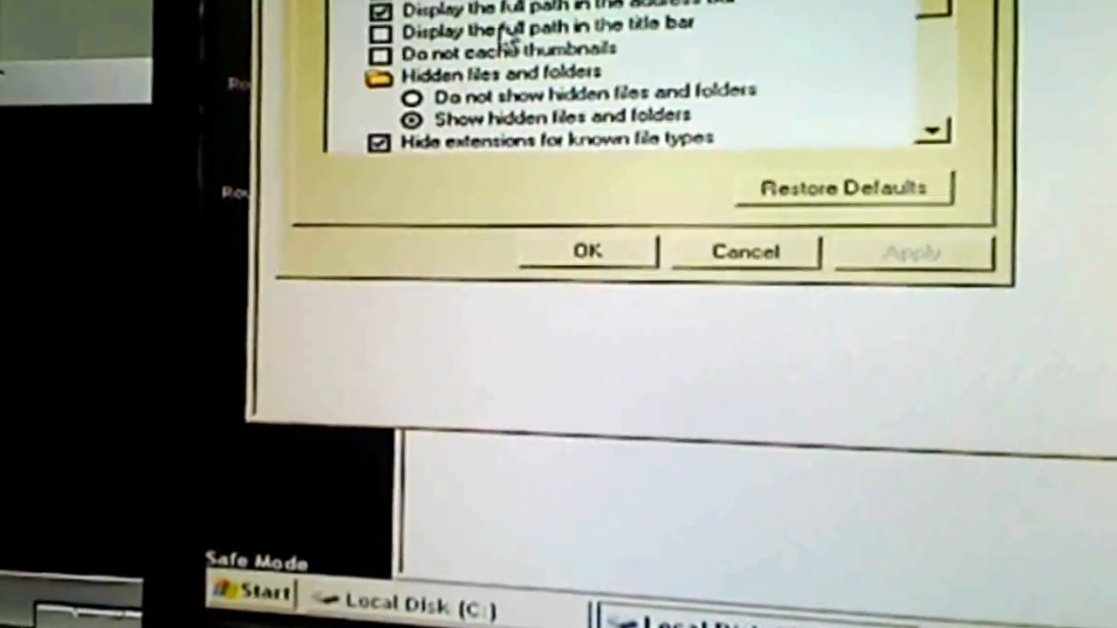
pyautogui.click(586, 251)
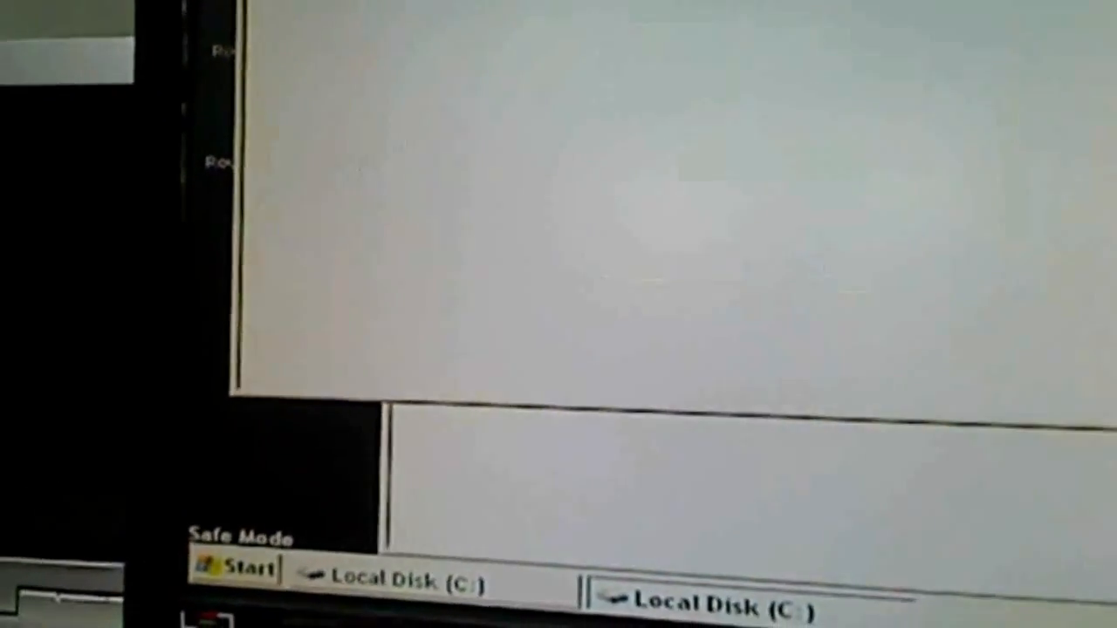